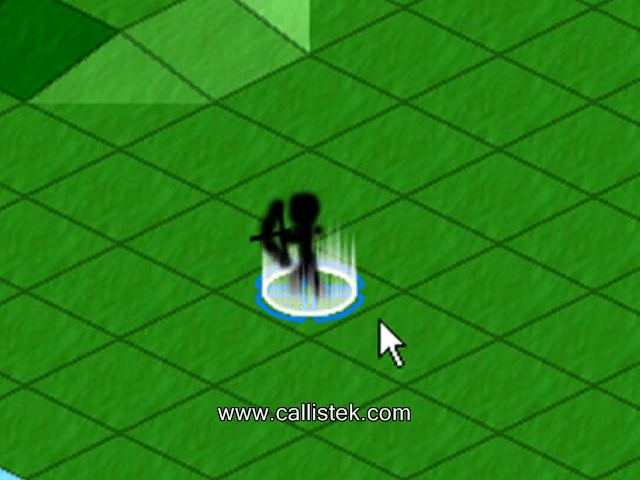
mouse_move(384, 350)
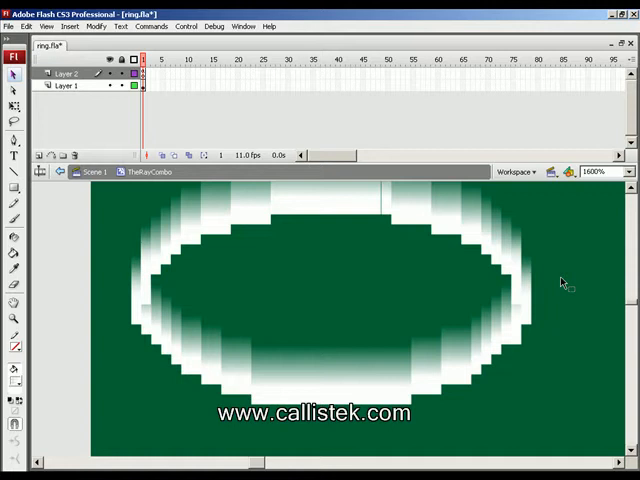
Show the archer selection-ring mockup in Photoshop, then start File > New in Flash
key(alt+tab)
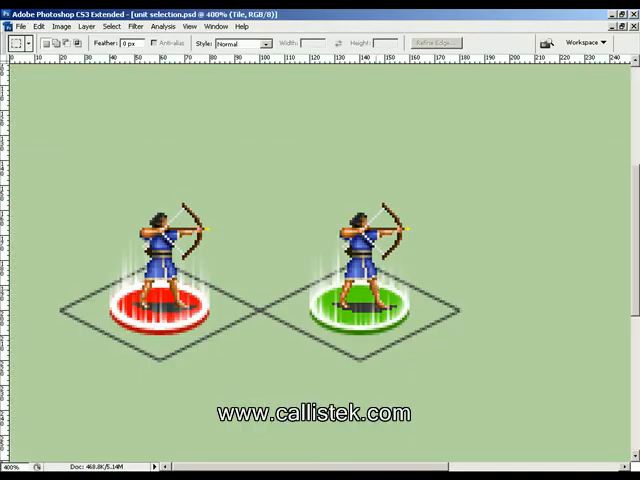
mouse_move(510, 304)
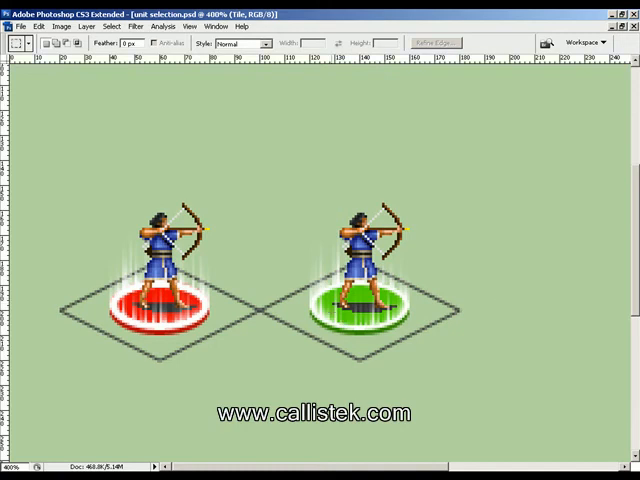
mouse_move(502, 316)
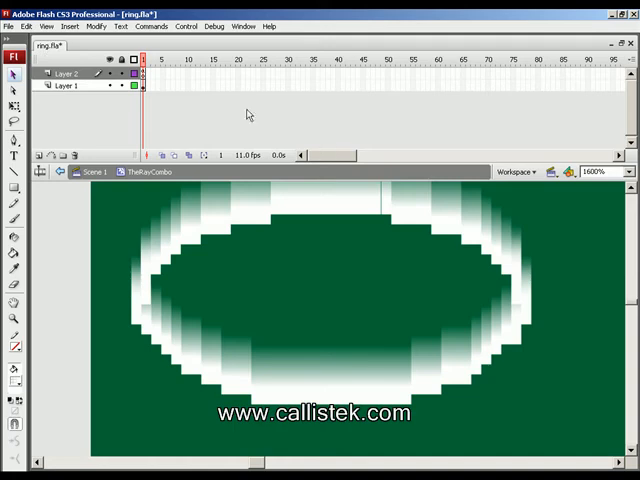
click(12, 28)
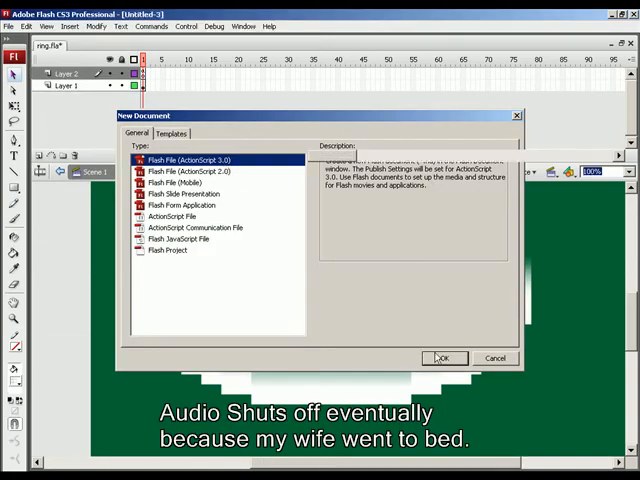
Create an ActionScript 3.0 Flash file and set its stage background to black
click(444, 358)
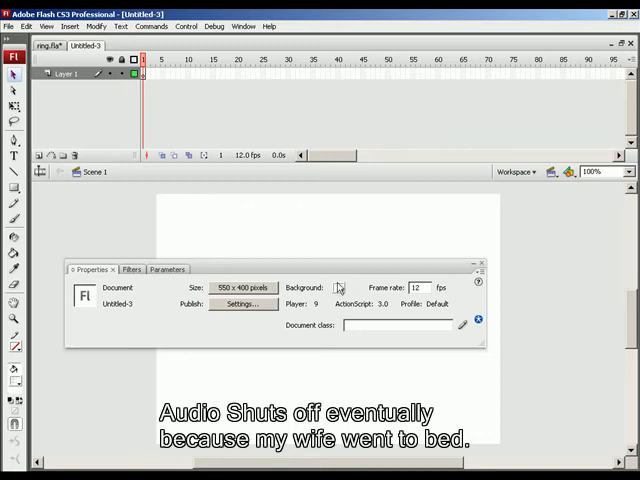
click(340, 288)
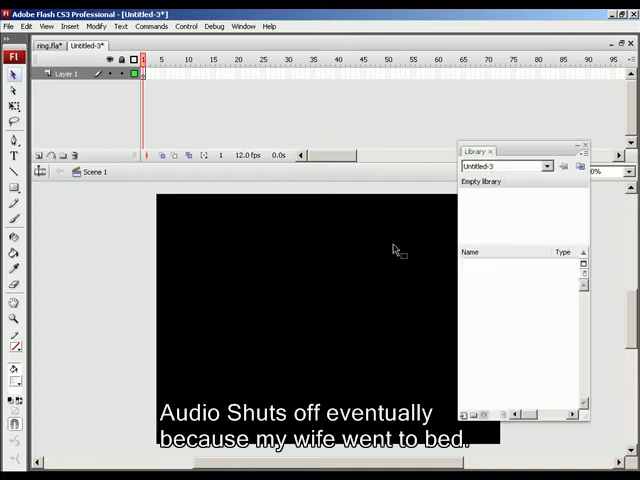
Copy ring.png from ring.fla's library and paste it into the untitled document's library
click(50, 48)
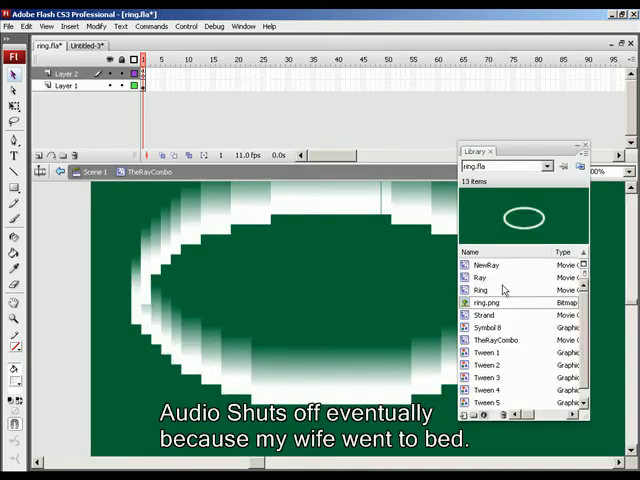
click(490, 302)
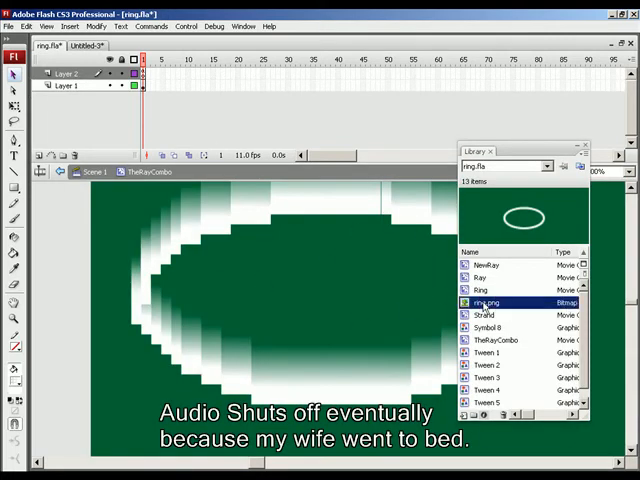
click(96, 46)
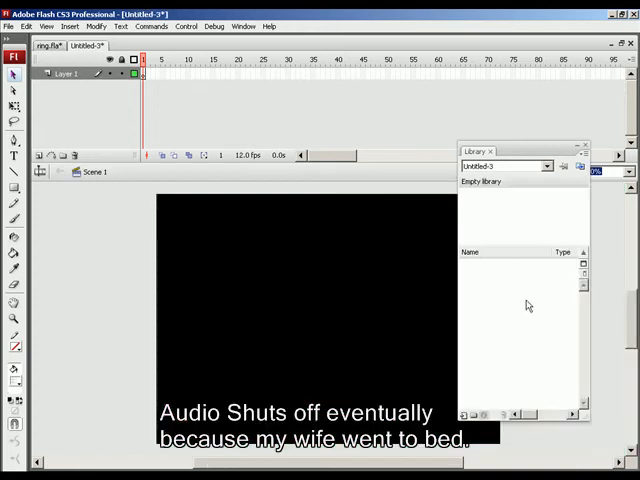
right_click(528, 306)
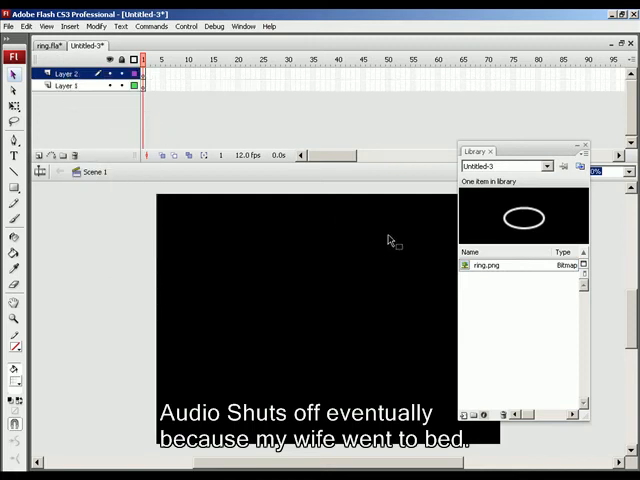
click(490, 266)
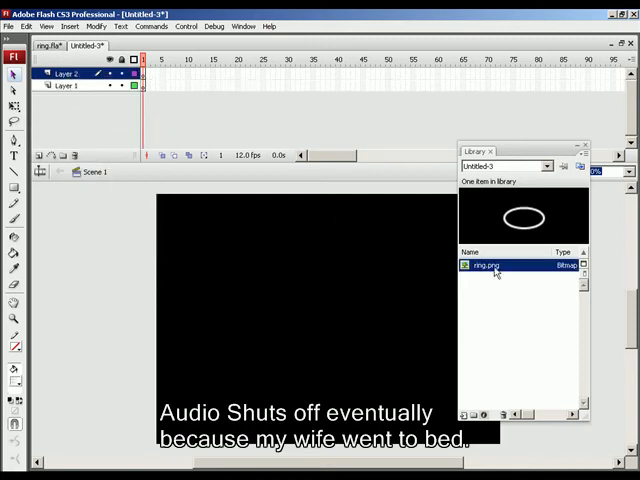
drag(490, 266, 258, 266)
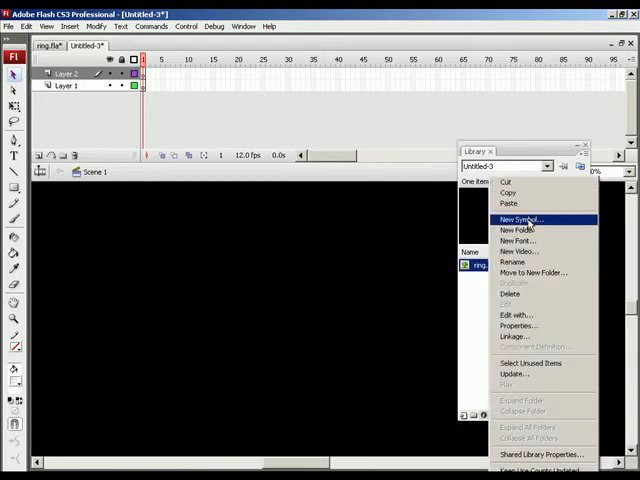
Create a new Movie clip symbol named FadedObject and enter its edit mode
click(516, 220)
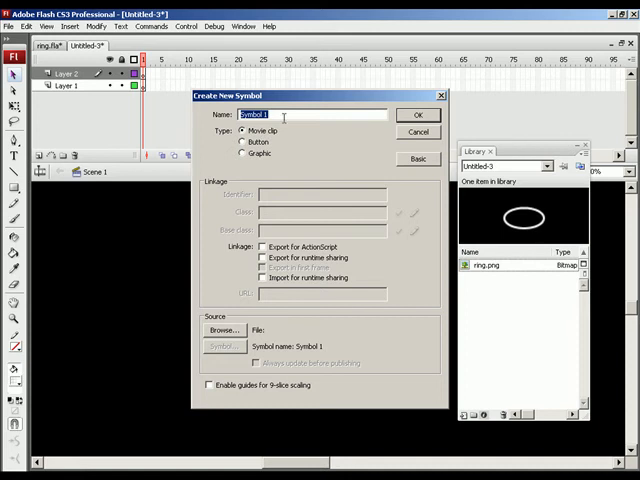
text(Faded)
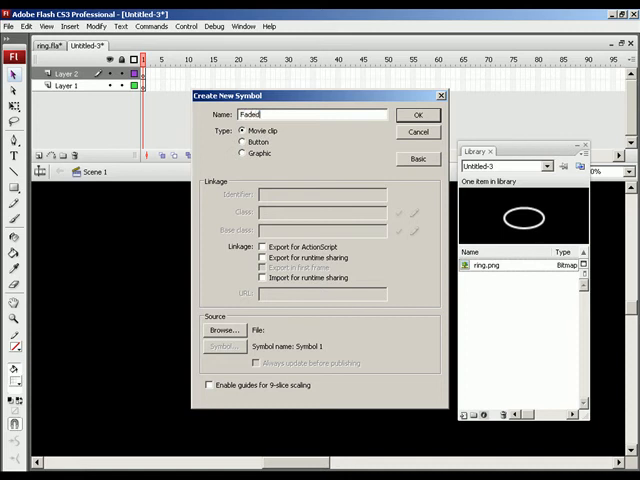
text(Object)
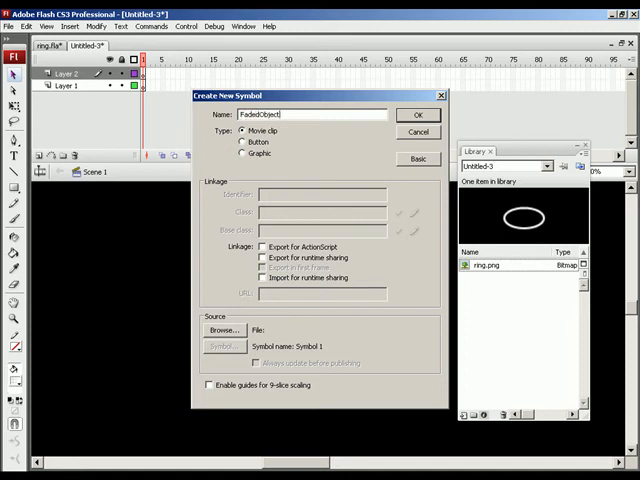
click(418, 114)
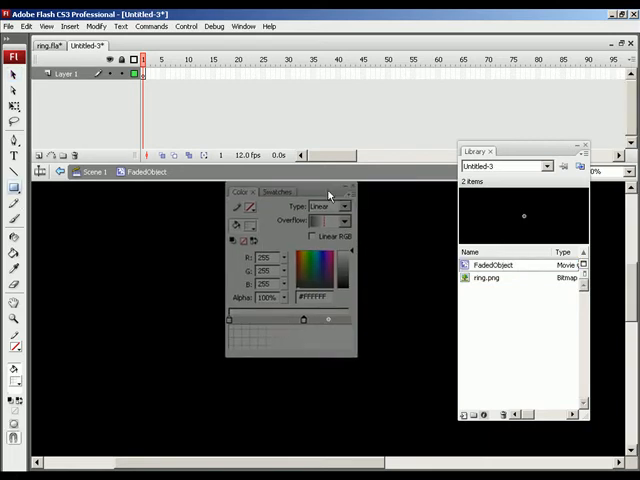
Set the fill to a white linear gradient fading to transparent for the thin horizontal line
click(344, 206)
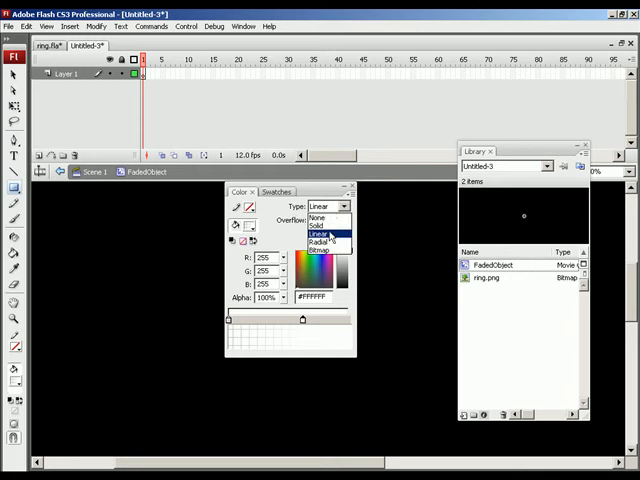
click(328, 220)
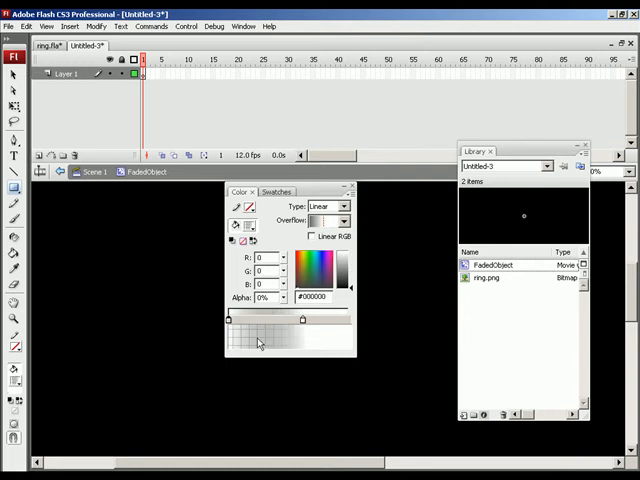
mouse_move(338, 342)
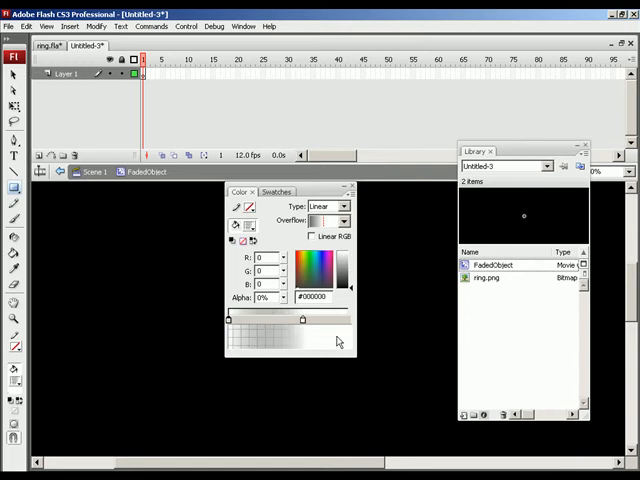
click(340, 256)
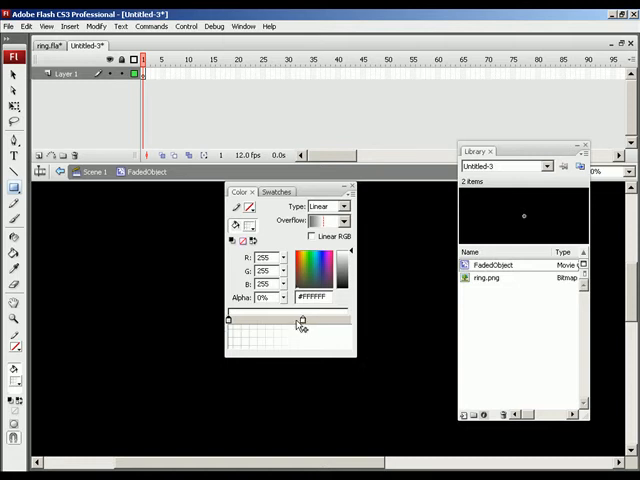
drag(304, 320, 350, 320)
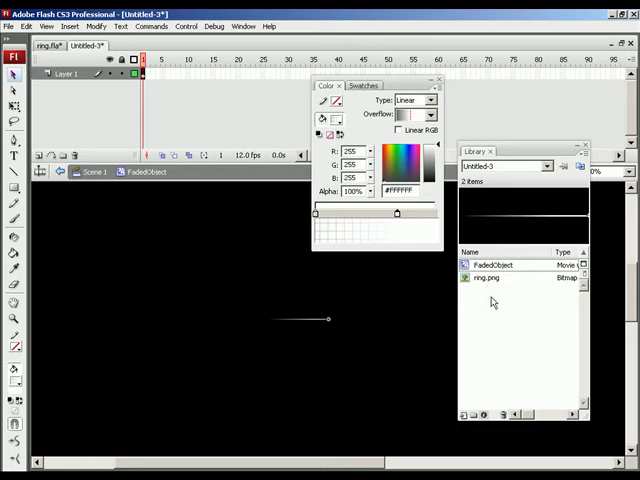
Create a Movie clip symbol named AnimatedFadedObject and place a FadedObject instance in it
right_click(492, 264)
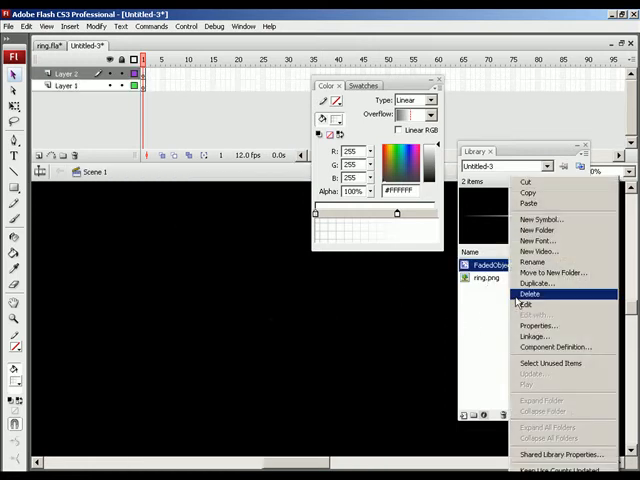
click(528, 220)
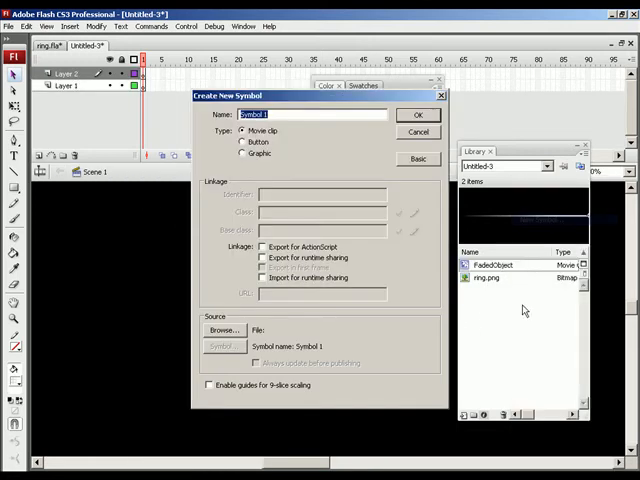
text(Anim)
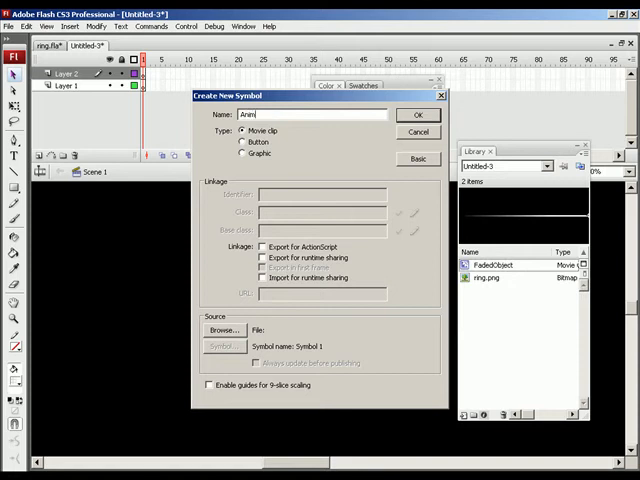
text(AnimatedFadedO)
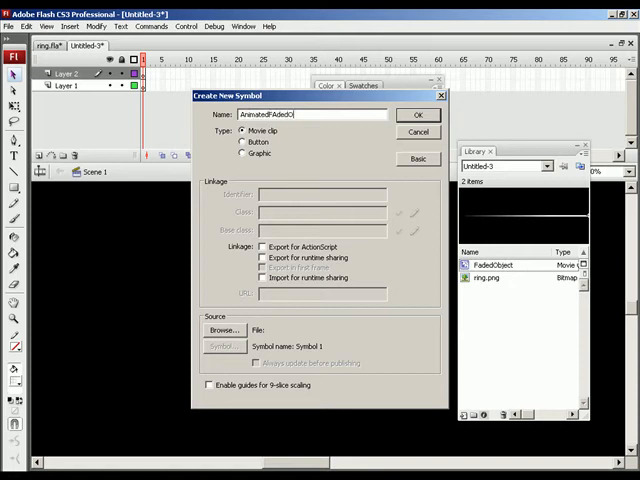
click(418, 116)
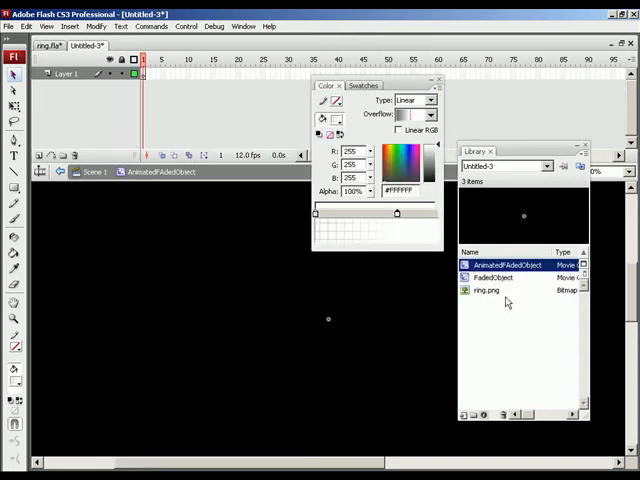
click(496, 276)
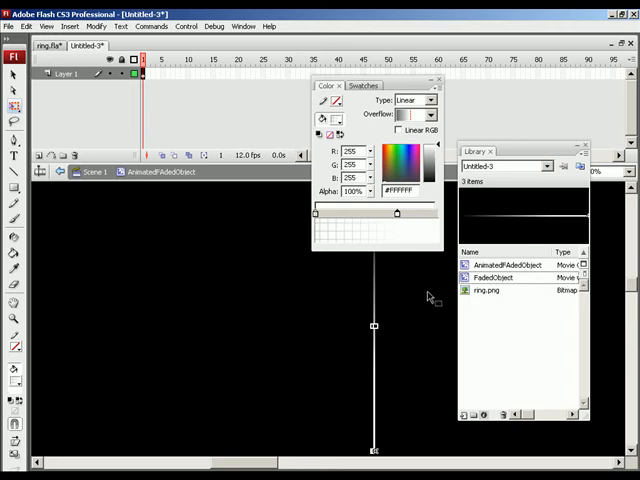
mouse_move(238, 76)
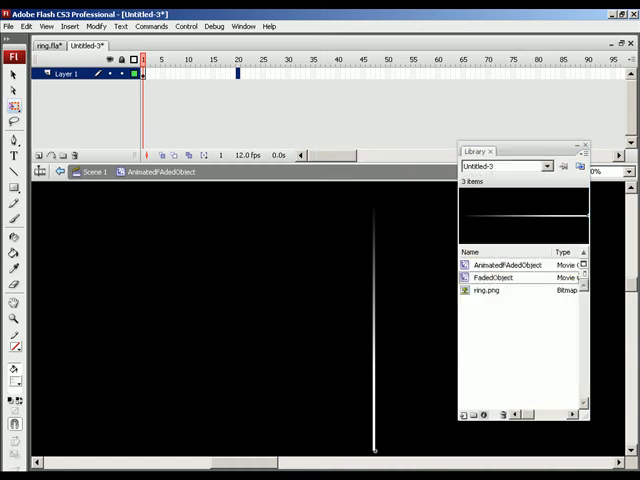
Insert a keyframe at a later frame of AnimatedFadedObject's timeline
click(236, 74)
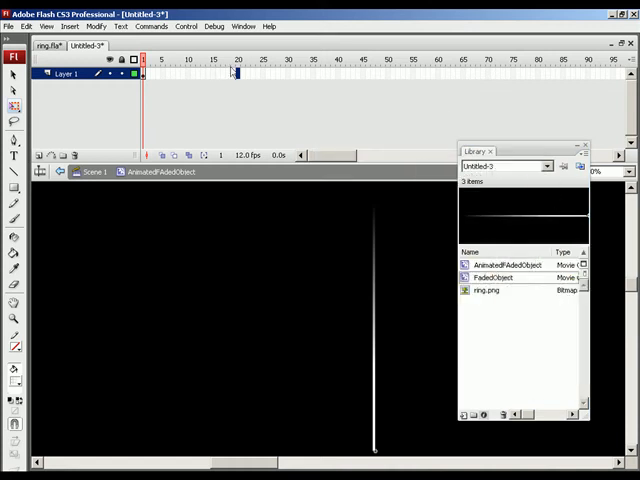
right_click(236, 74)
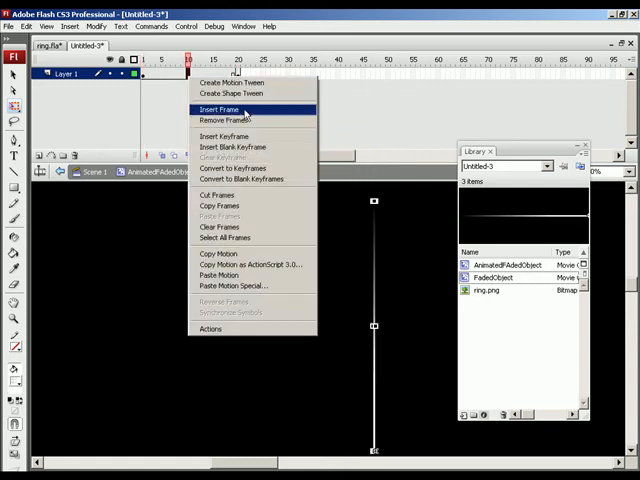
click(222, 108)
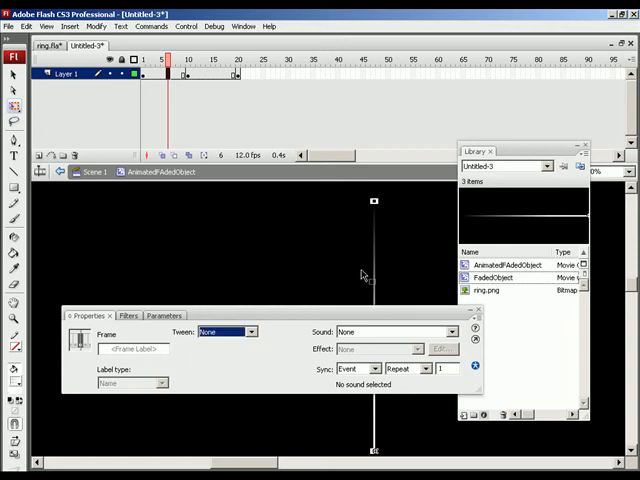
Apply a Motion tween so the faded line slides downward, and scrub frames to preview it
right_click(364, 276)
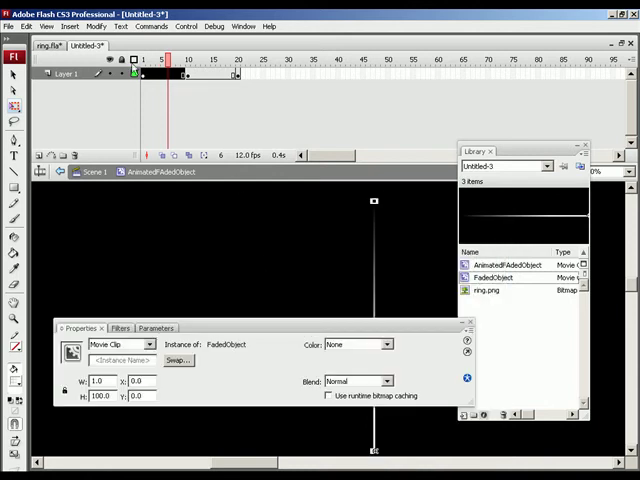
mouse_move(380, 304)
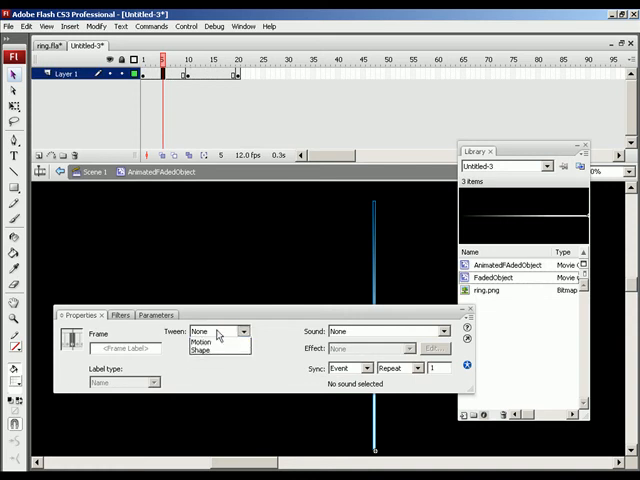
click(204, 344)
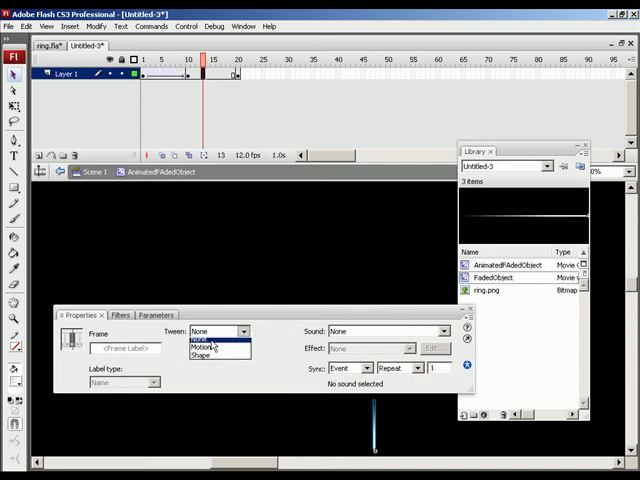
click(196, 348)
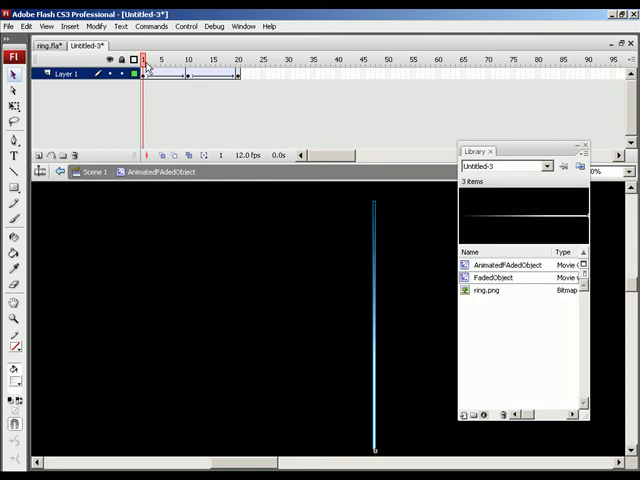
mouse_move(208, 126)
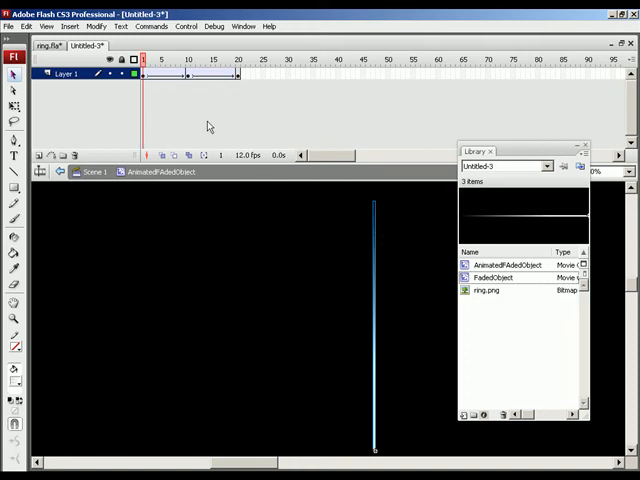
mouse_move(204, 112)
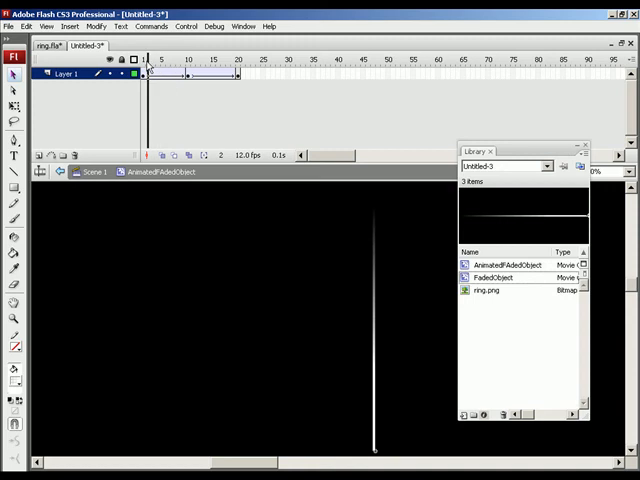
click(236, 64)
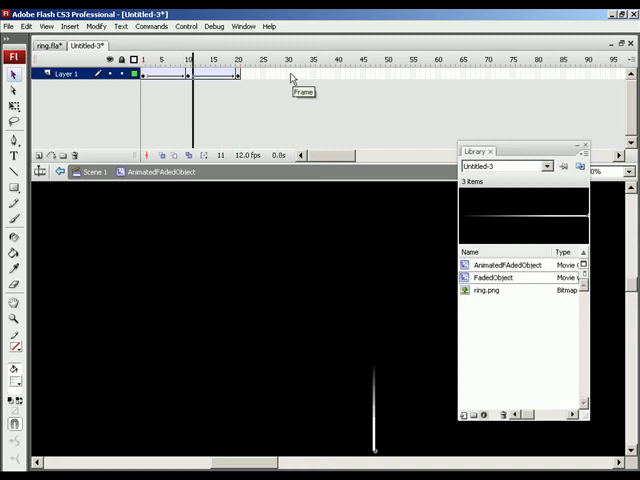
click(236, 58)
text(R)
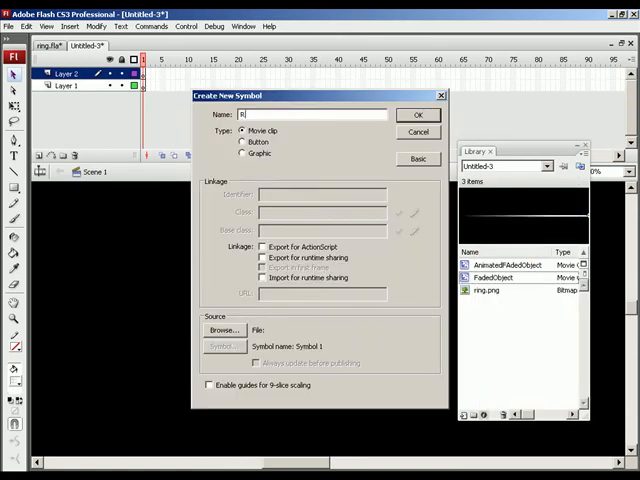
Create the Ring movie clip with a white oval outline and add a second layer
click(416, 114)
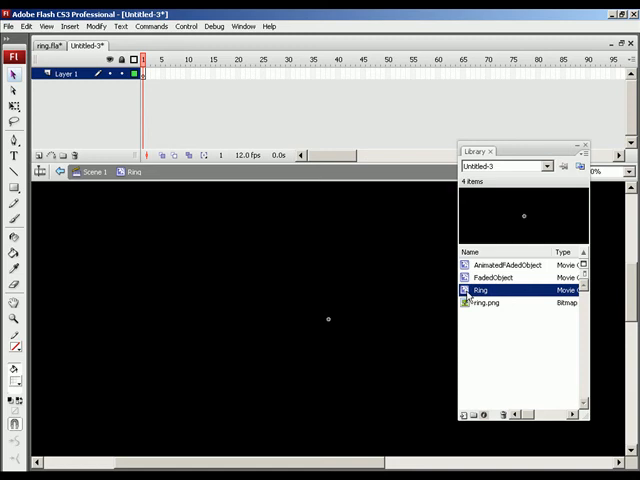
right_click(62, 72)
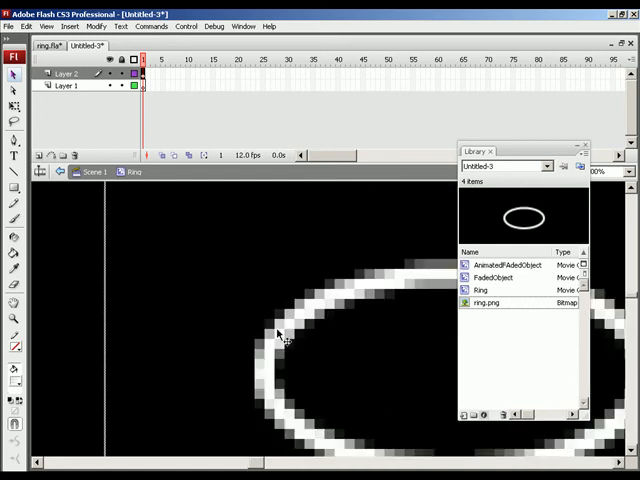
mouse_move(296, 320)
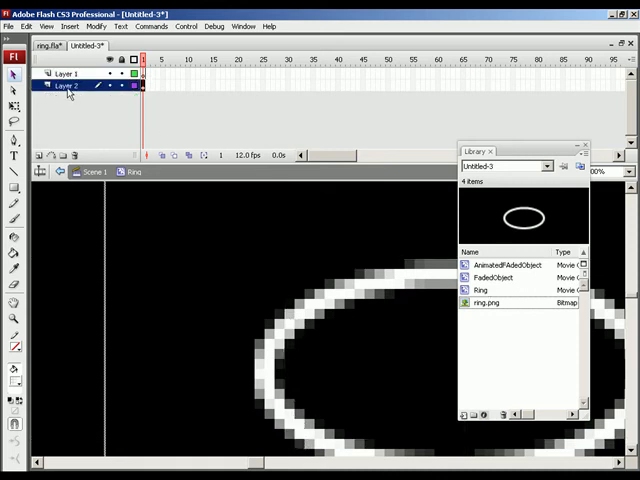
right_click(70, 92)
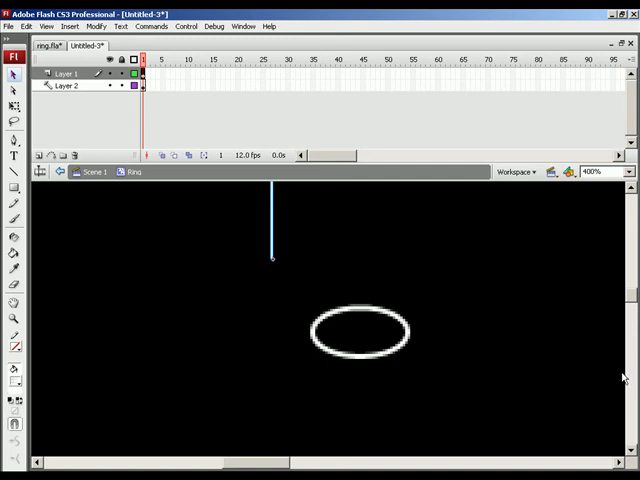
mouse_move(304, 276)
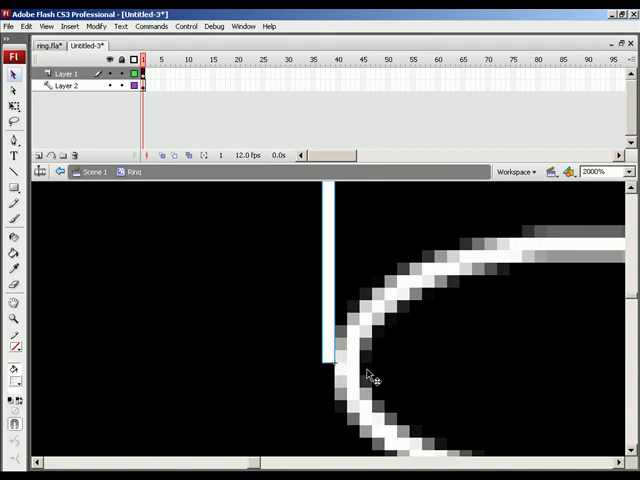
mouse_move(436, 356)
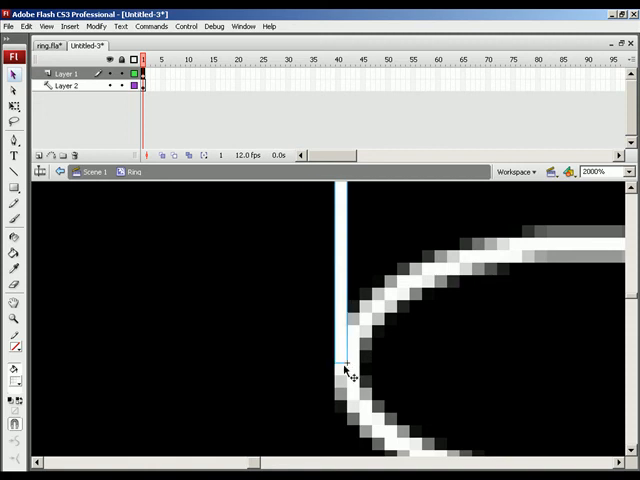
mouse_move(378, 322)
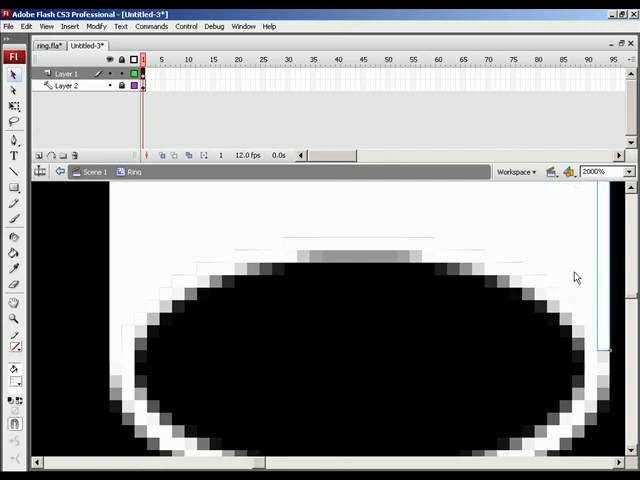
mouse_move(512, 352)
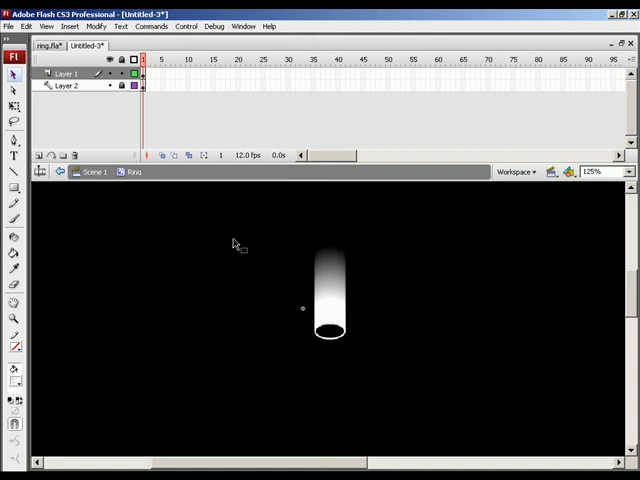
Insert a third layer in the Ring symbol above the glowing ray
right_click(64, 72)
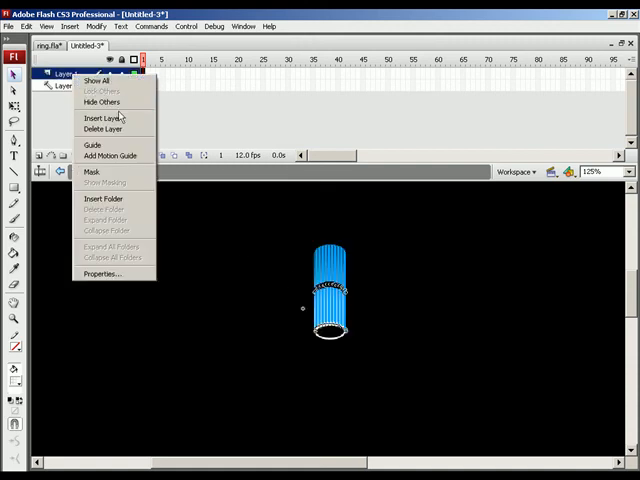
click(100, 118)
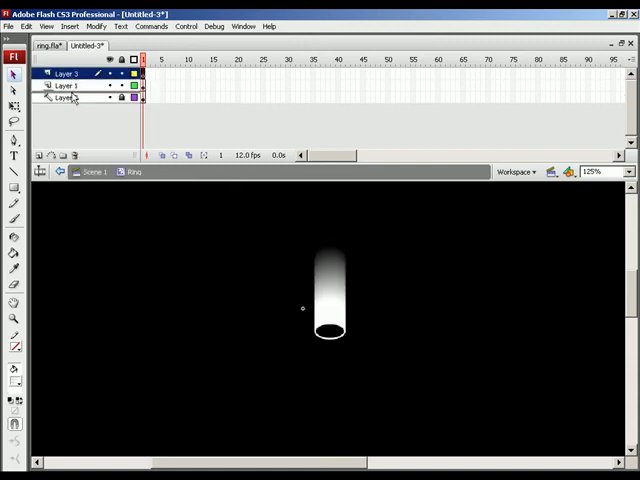